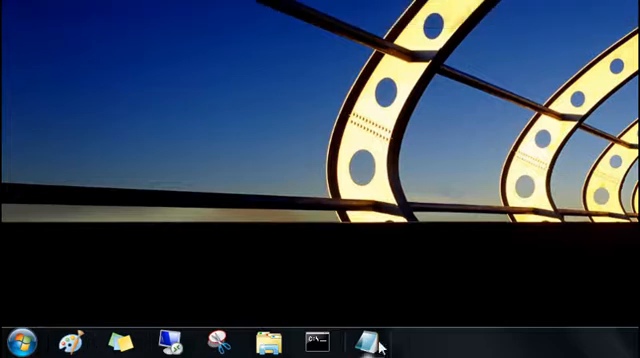
{"action": "mouse_move", "coordinate": [55, 318]}
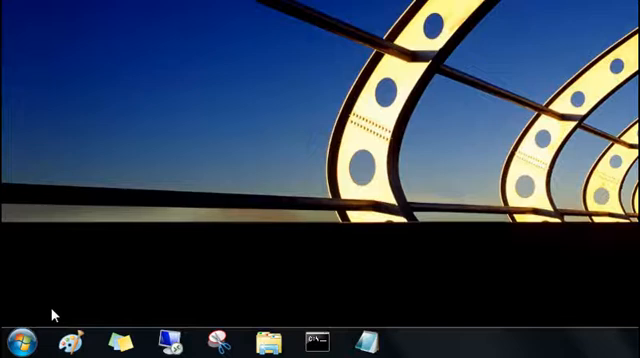
{"action": "mouse_move", "coordinate": [308, 282]}
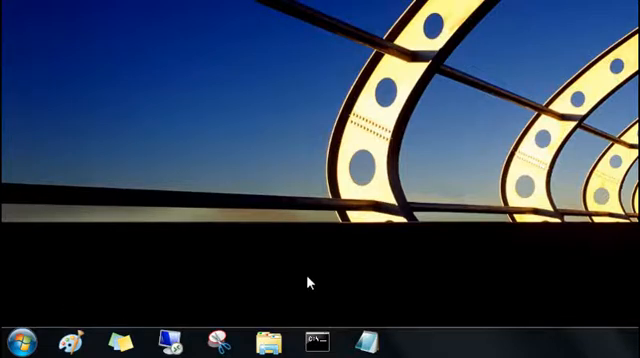
{"action": "mouse_move", "coordinate": [103, 265]}
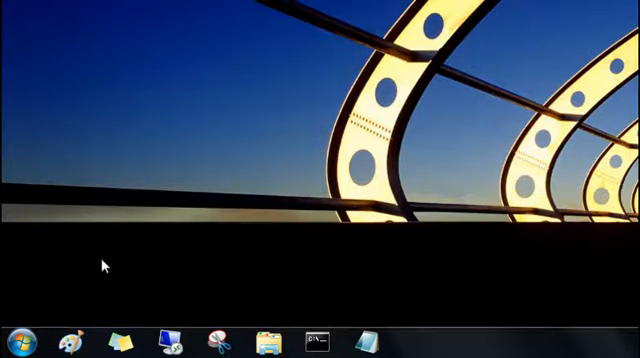
From the Start menu, bring up Calculator's pinning options to pin it to the taskbar.
{"action": "left_click", "coordinate": [15, 345]}
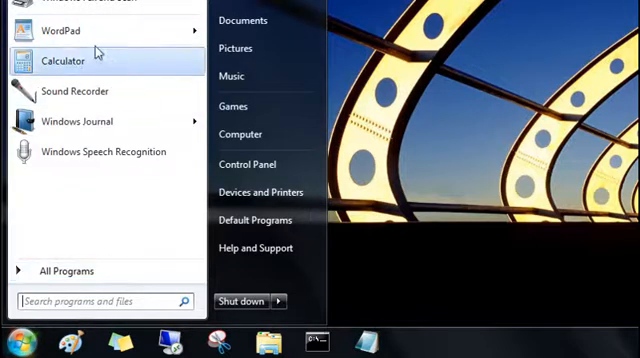
{"action": "right_click", "coordinate": [60, 30]}
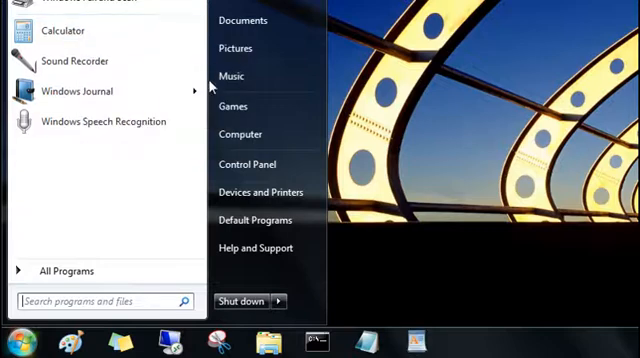
{"action": "mouse_move", "coordinate": [60, 31]}
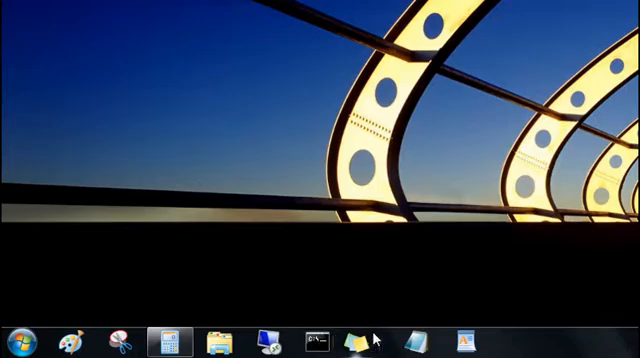
Begin configuring the taskbar for small icons and desktop gadgets.
{"action": "left_click", "coordinate": [25, 338]}
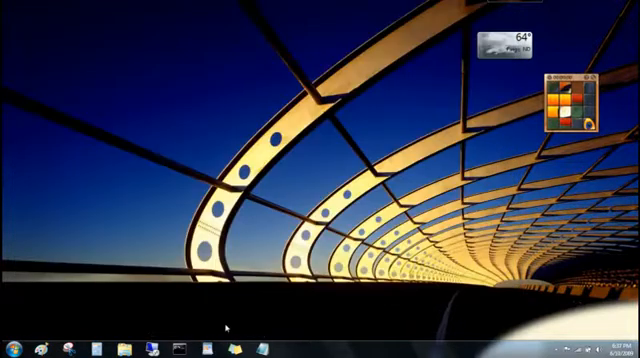
{"action": "mouse_move", "coordinate": [86, 305]}
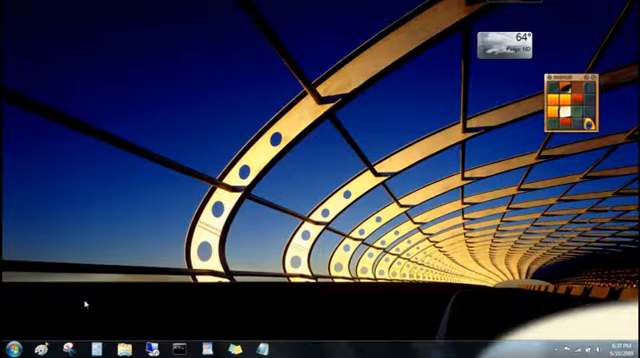
Open a recent Windows Journal note from its Start menu jump list.
{"action": "left_click", "coordinate": [12, 345]}
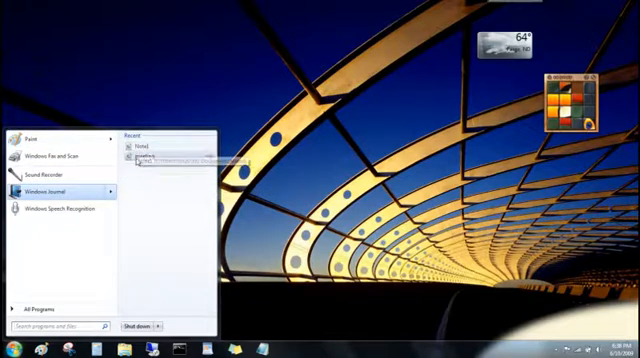
{"action": "left_click", "coordinate": [240, 210]}
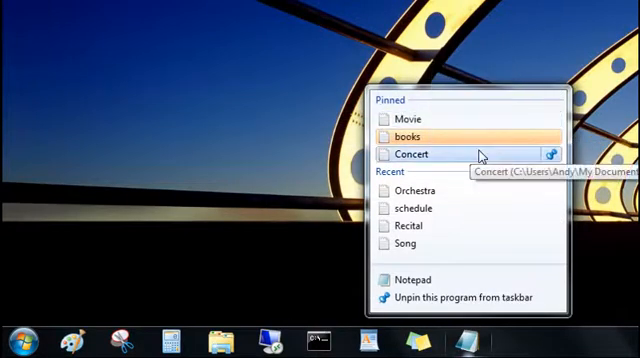
{"action": "mouse_move", "coordinate": [554, 155]}
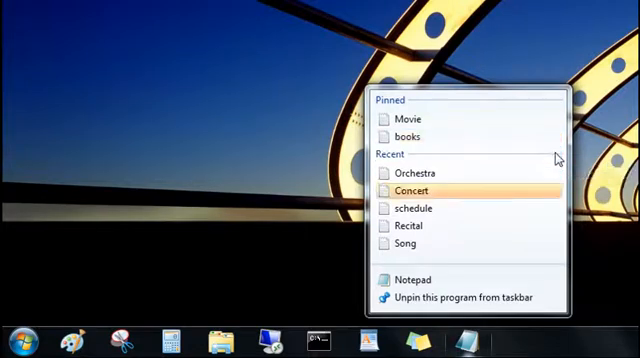
{"action": "mouse_move", "coordinate": [424, 209]}
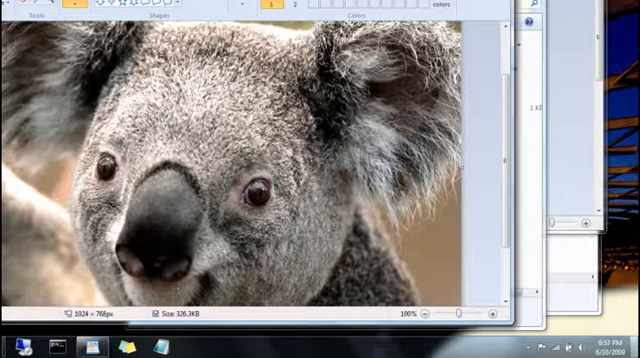
{"action": "left_click", "coordinate": [633, 350]}
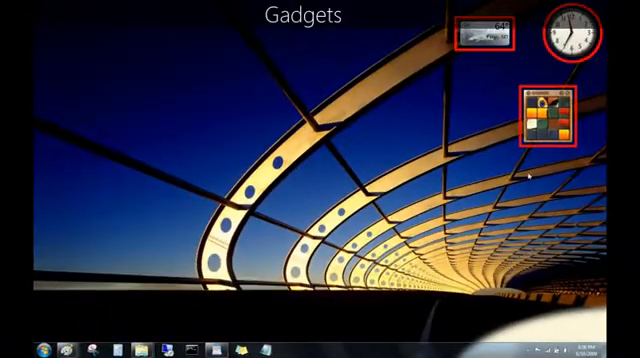
Move the weather gadget toward the desktop centre and the clock down from the corner.
{"action": "left_click_drag", "start_coordinate": [548, 115], "coordinate": [430, 130]}
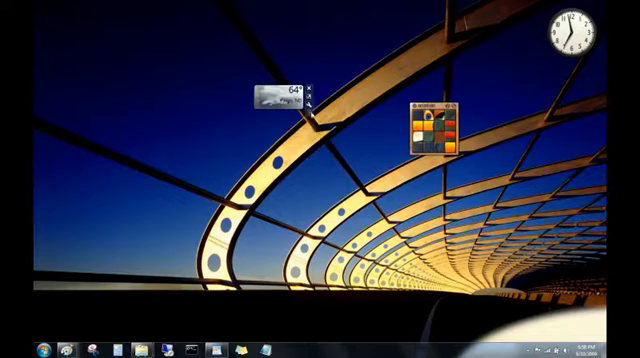
{"action": "left_click_drag", "start_coordinate": [575, 30], "coordinate": [490, 45]}
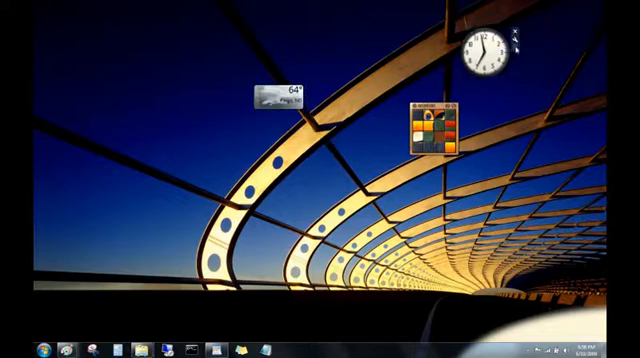